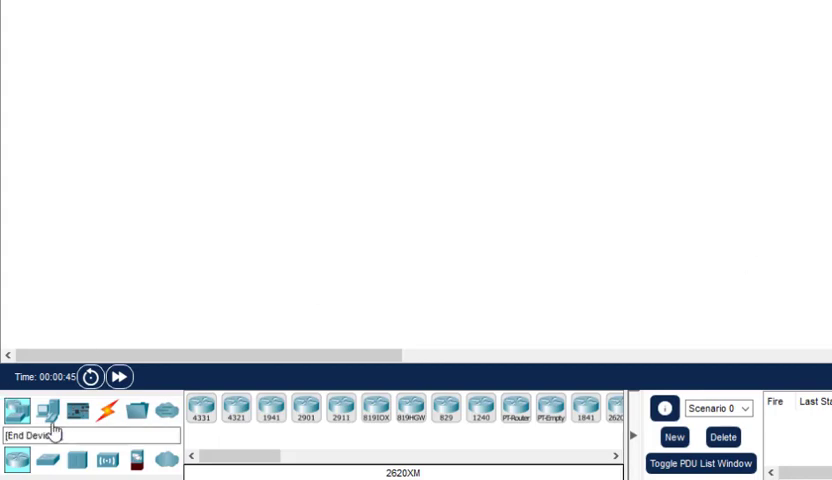
# Drag a 1941 router, PCs and a server onto the workspace, then browse switch models
pyautogui.click(29, 358)
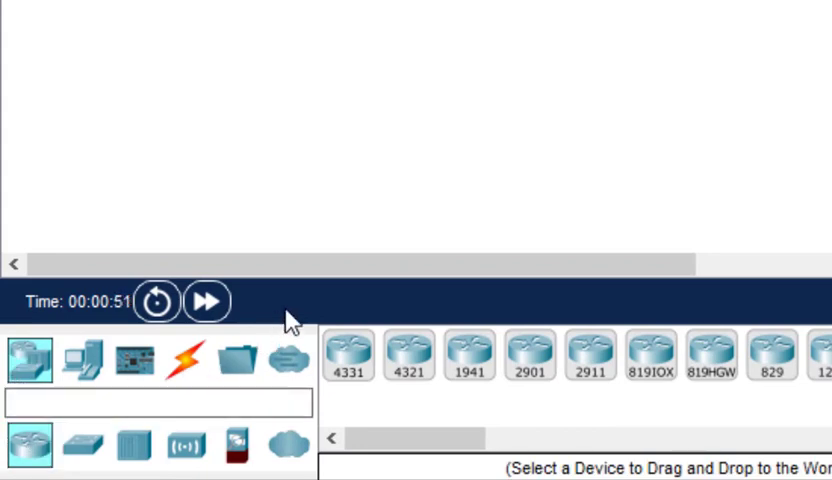
pyautogui.moveTo(469, 355); pyautogui.dragTo(603, 160)
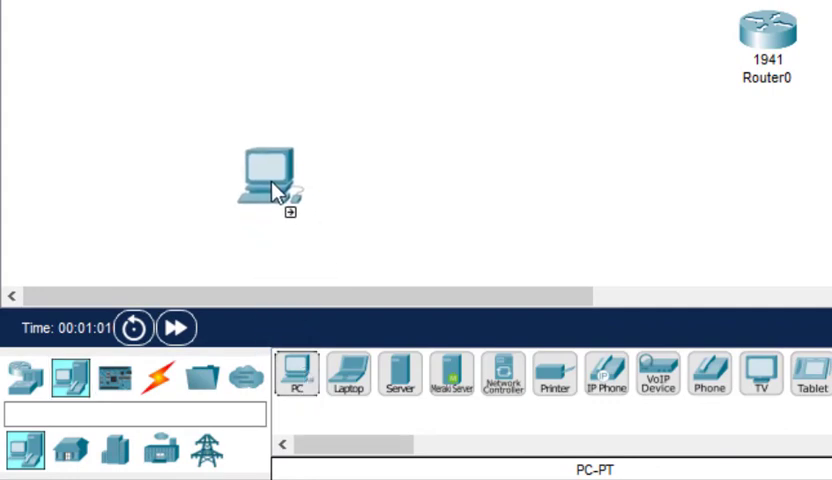
pyautogui.click(440, 190)
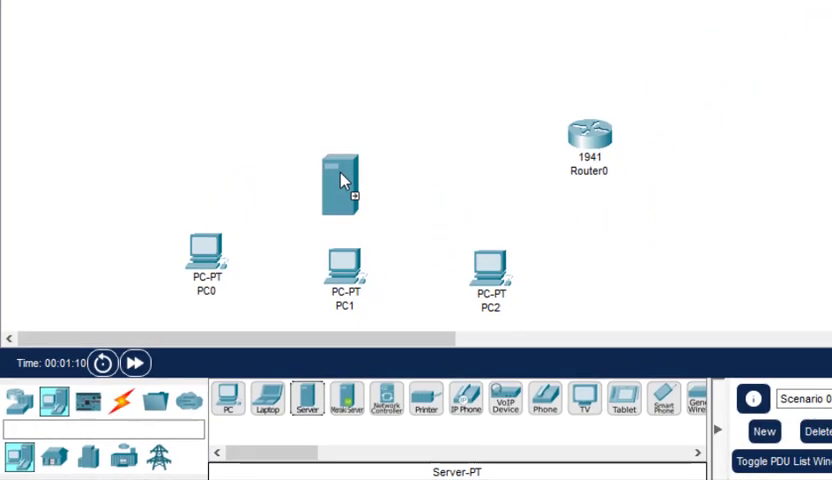
pyautogui.moveTo(342, 185); pyautogui.dragTo(280, 40)
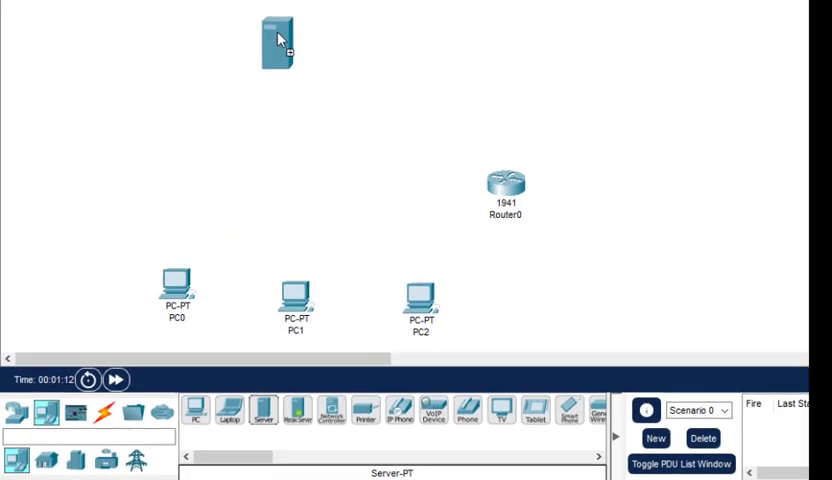
pyautogui.click(11, 412)
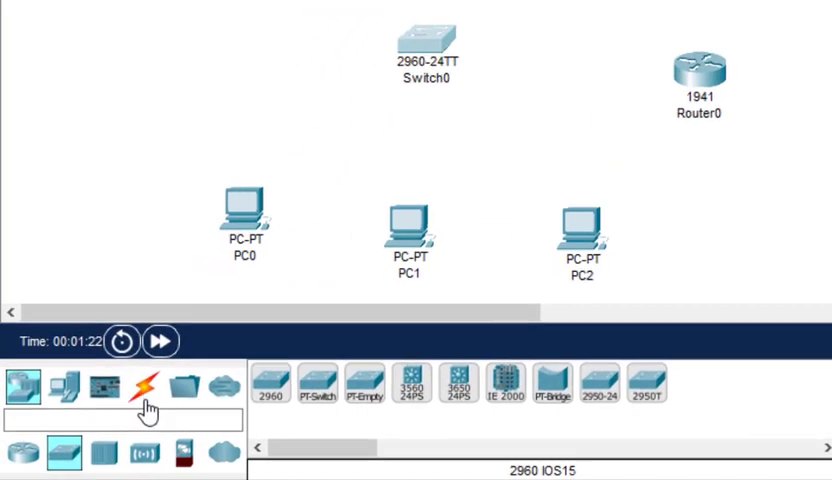
# Run straight-through copper cables from PC0, PC1, PC2 and Router0 to Switch0, Router0 on Fa0/20
pyautogui.click(153, 378)
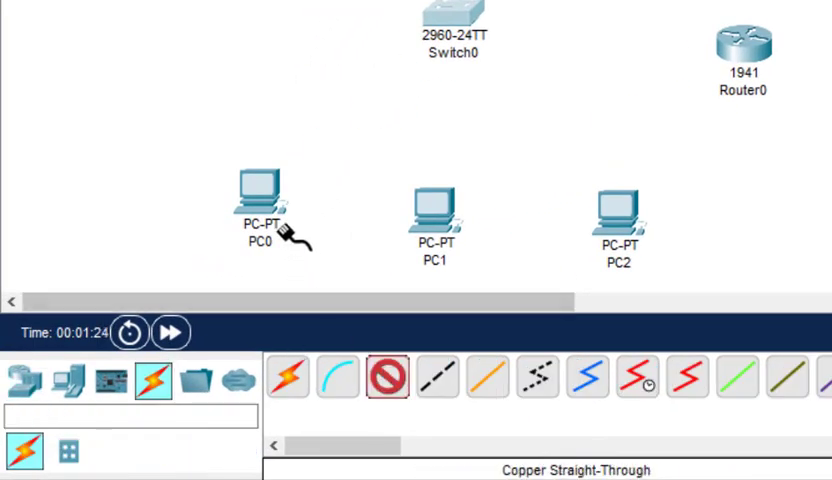
pyautogui.click(260, 195)
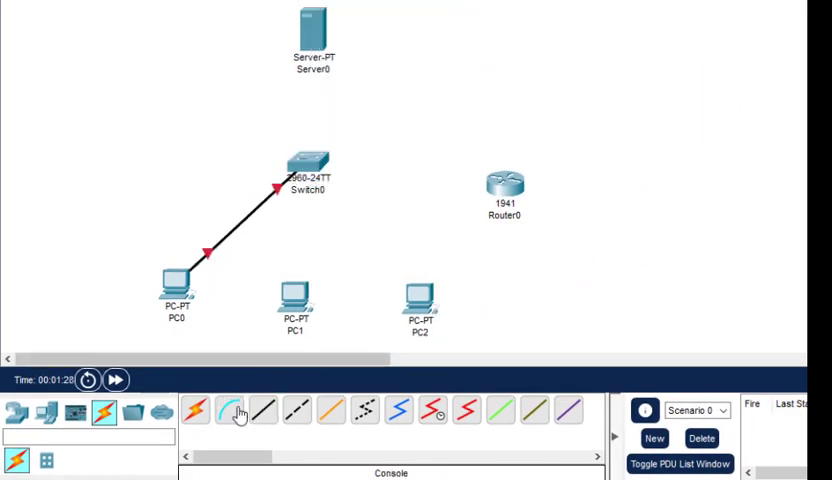
pyautogui.click(293, 305)
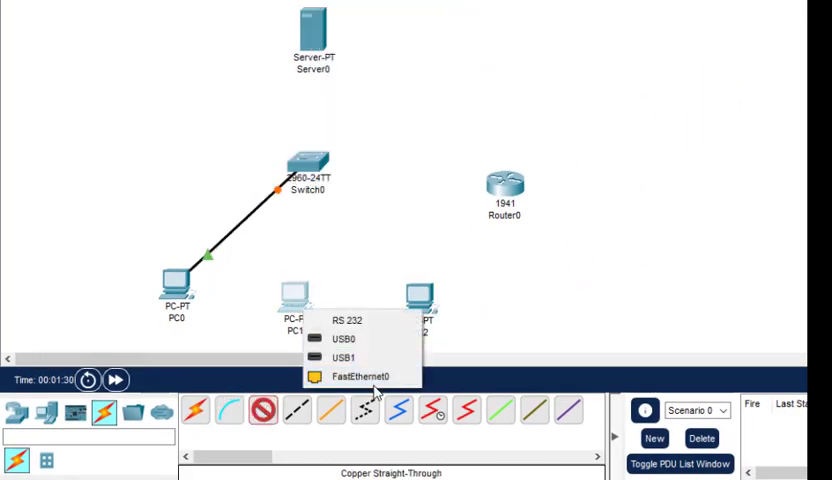
pyautogui.click(357, 375)
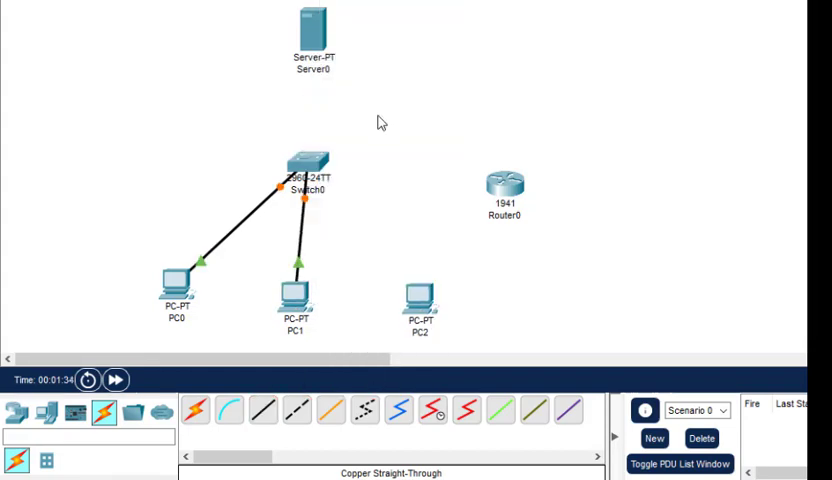
pyautogui.click(420, 300)
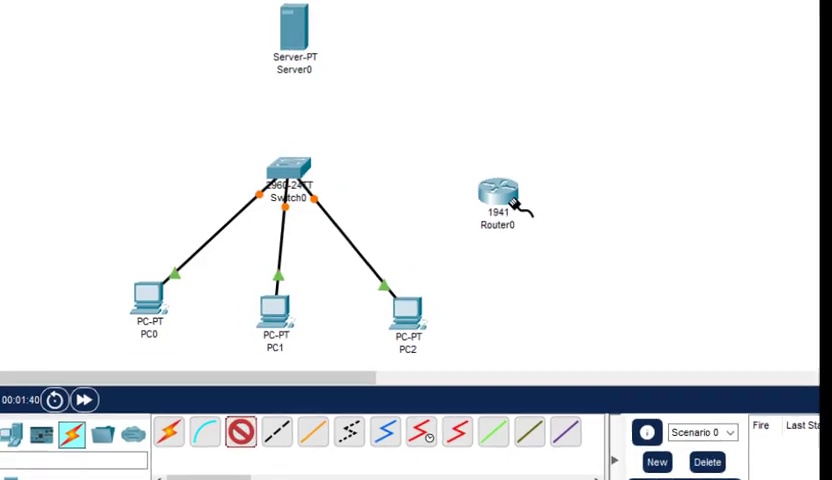
pyautogui.click(492, 200)
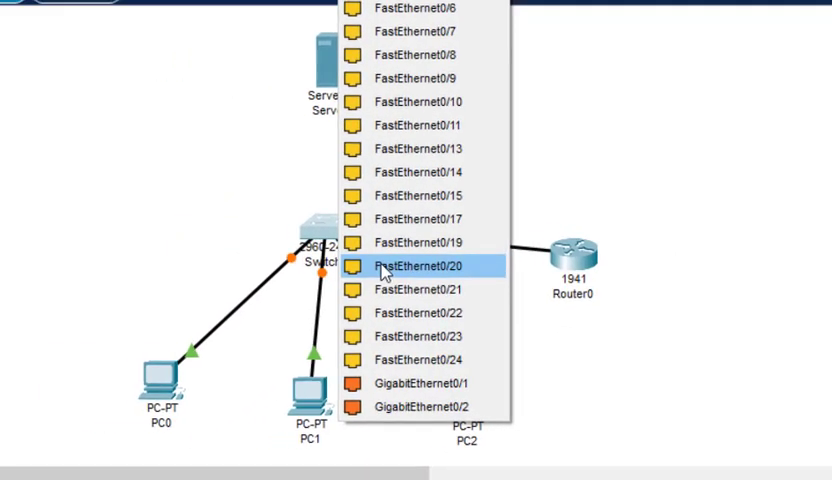
pyautogui.click(420, 265)
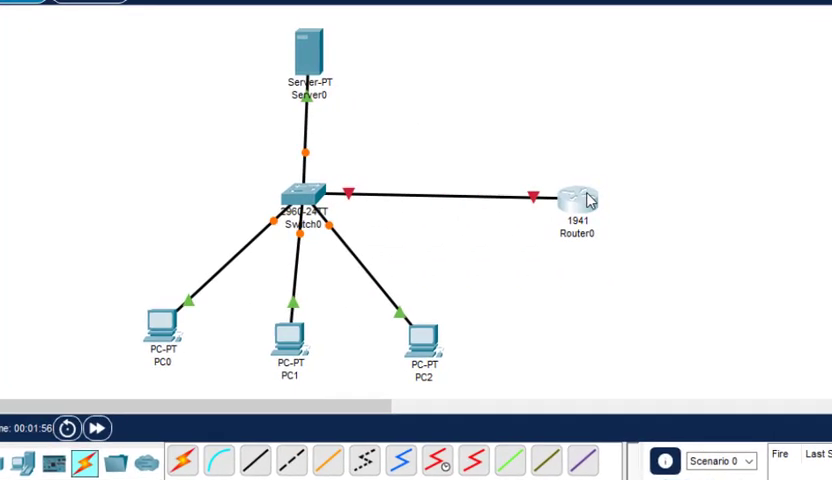
# Set Router0's GigabitEthernet0/0 to 10.0.0.1 with mask 255.0.0.0
pyautogui.doubleClick(570, 198)
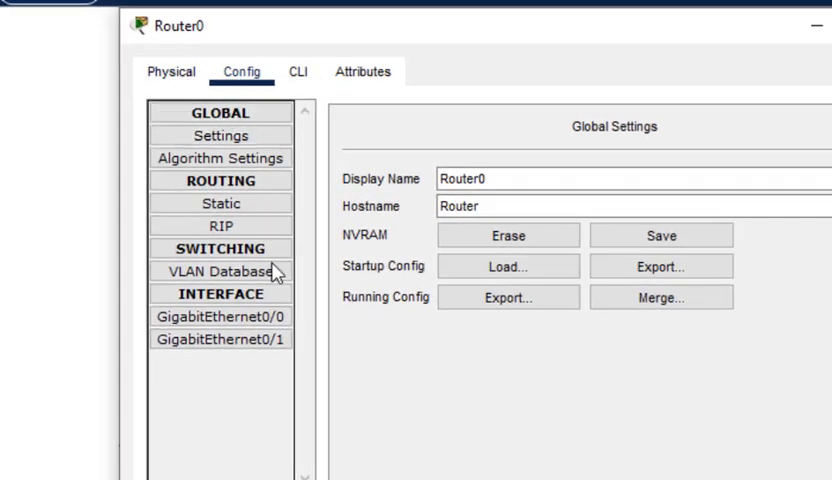
pyautogui.click(220, 316)
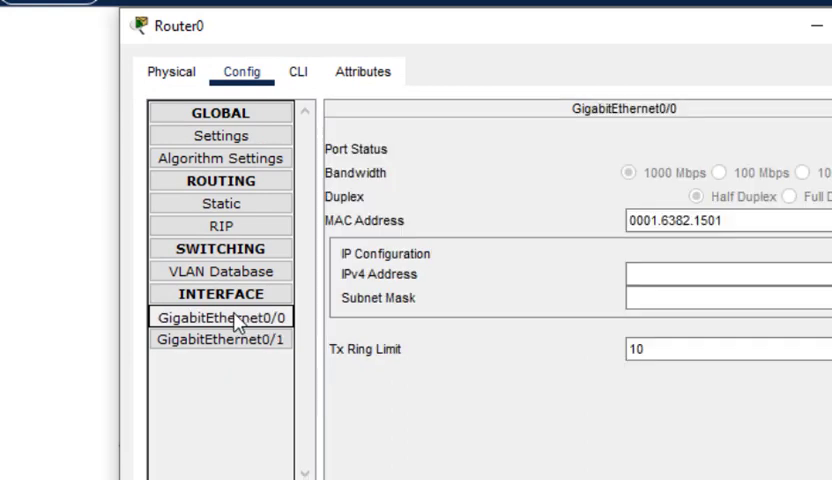
pyautogui.click(220, 317)
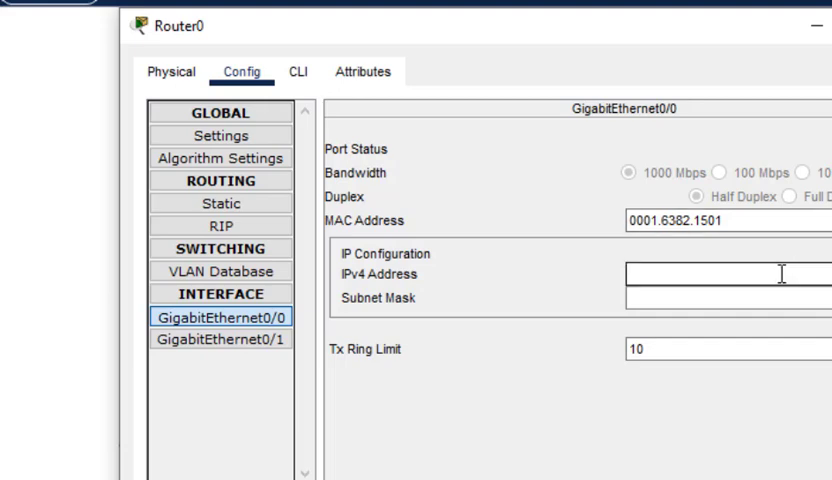
pyautogui.write('10.0.0.1')
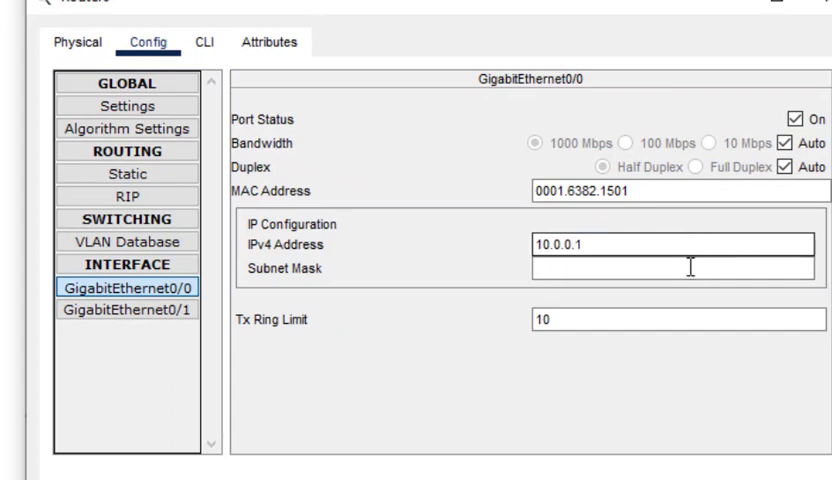
pyautogui.write('255.0.0.0')
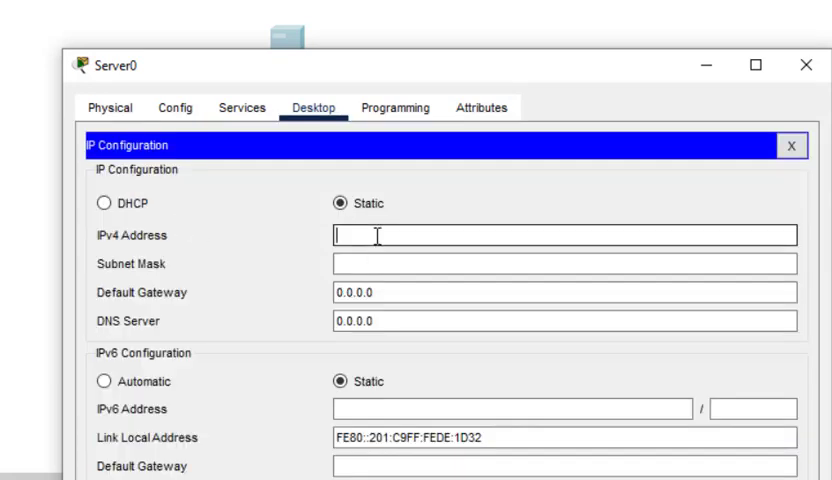
# Enter Server0's IP 10.0.0.2, mask 255.0.0.0, gateway 10.0.0.1, DNS 10.0.0.2, and close
pyautogui.write('10.0.0.2')
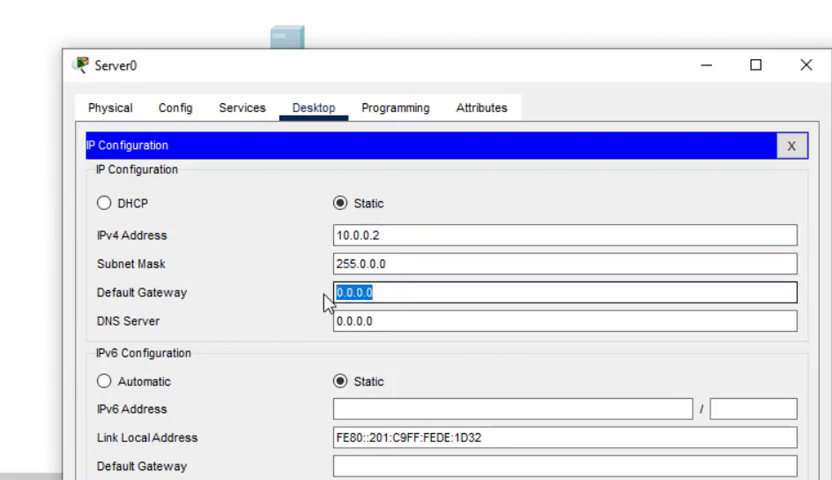
pyautogui.write('10.0')
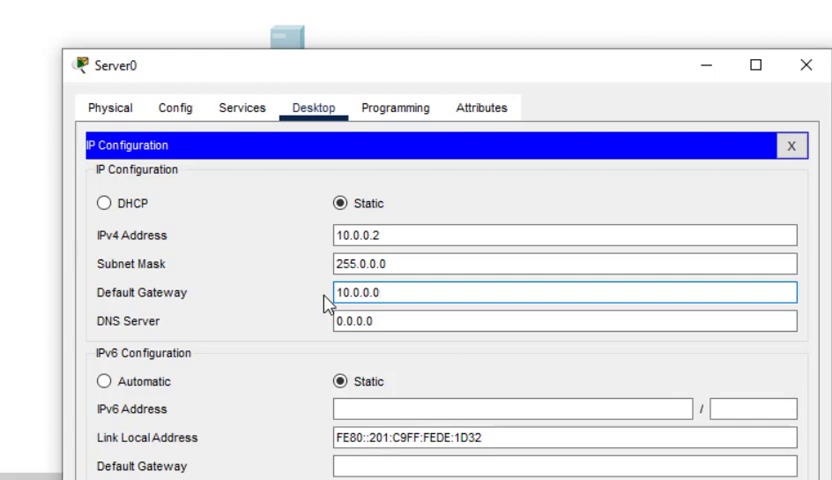
pyautogui.press('Backspace')
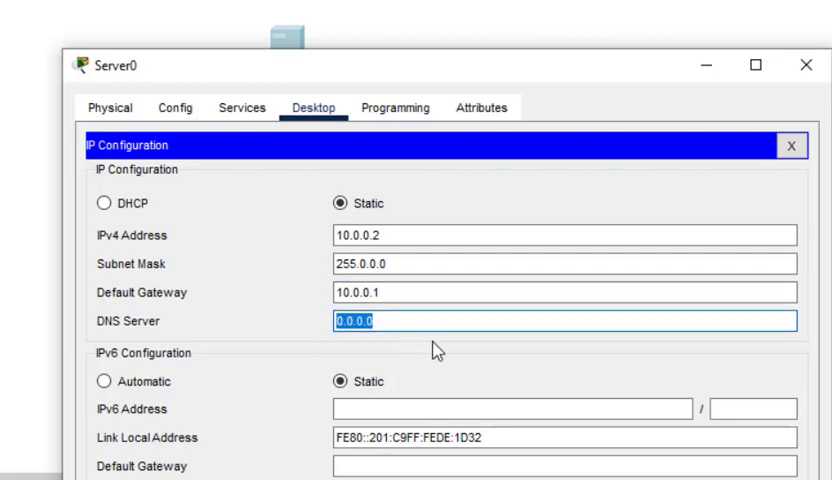
pyautogui.write('10')
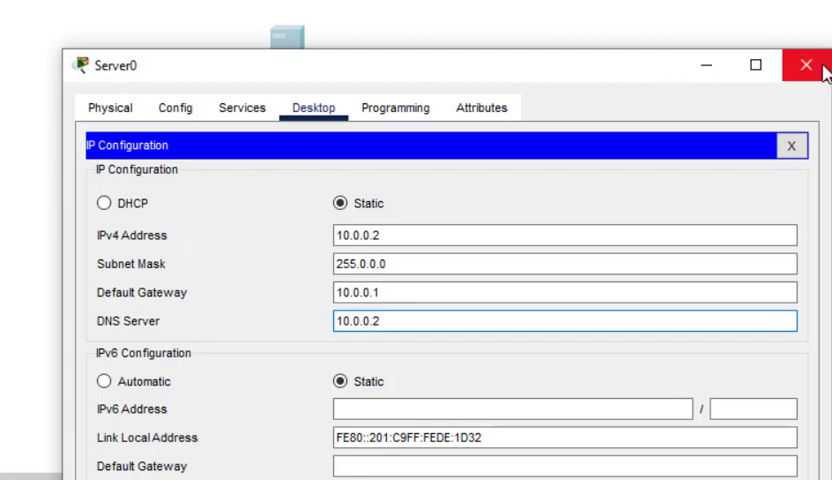
pyautogui.click(806, 64)
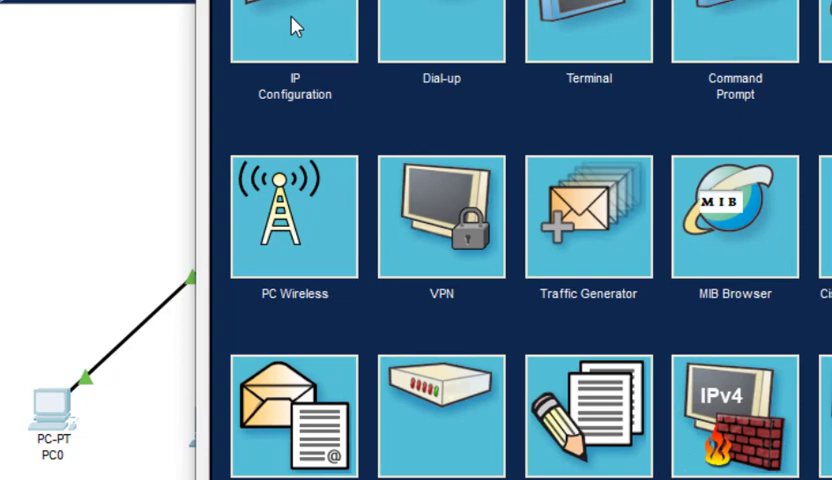
# Enter PC0's IP 10.0.0.3, mask 255.0.0.0, gateway 10.0.0.1 and replace its DNS server
pyautogui.click(292, 30)
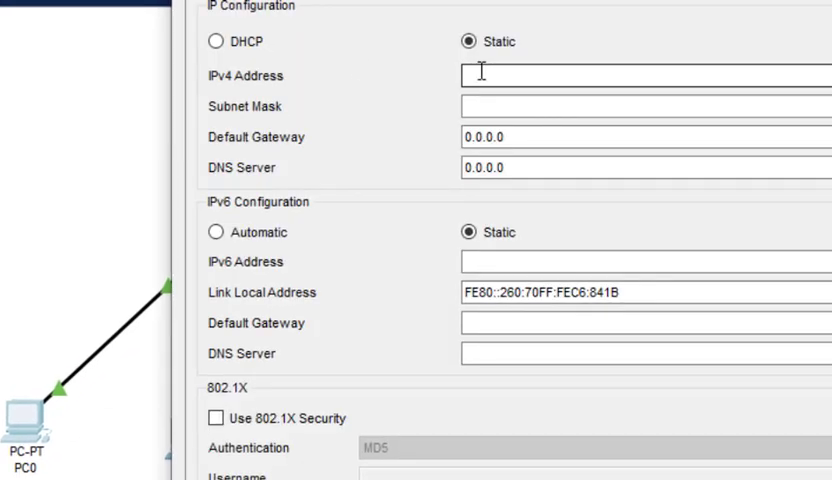
pyautogui.write('10.0.0.3')
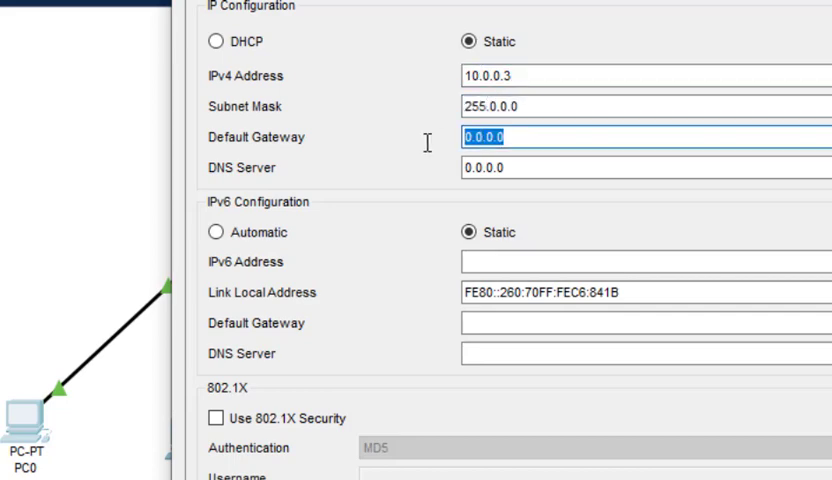
pyautogui.write('10.0.0.')
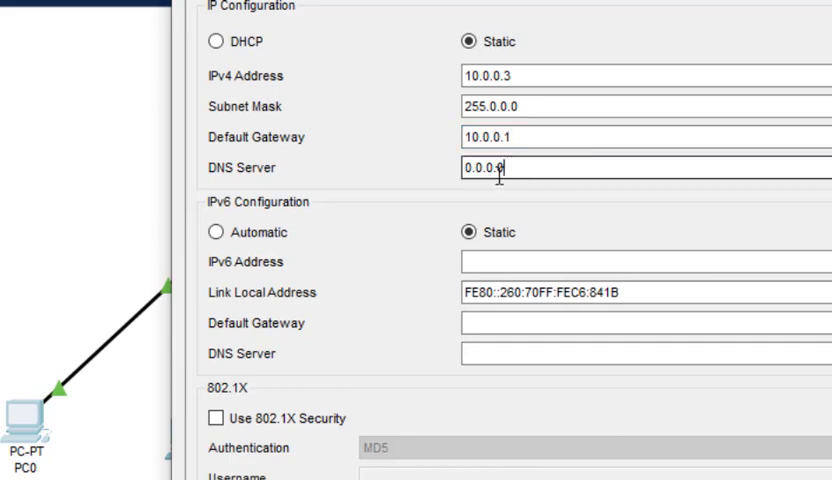
pyautogui.tripleClick(500, 167)
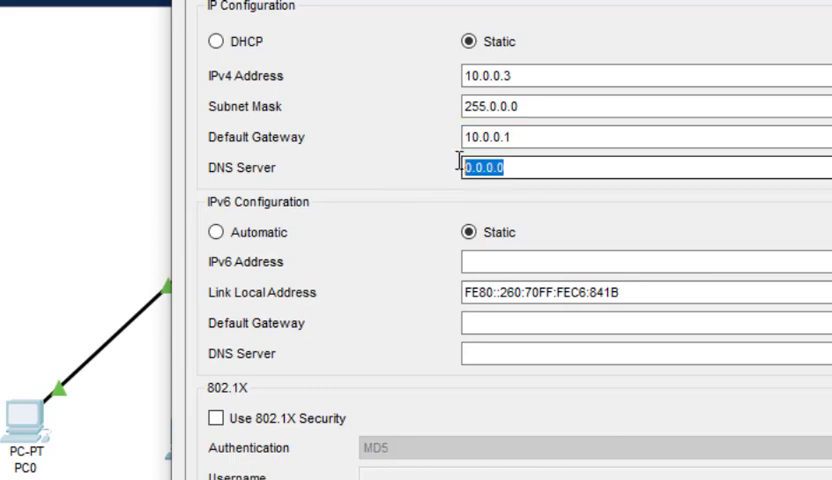
pyautogui.write('10.0')
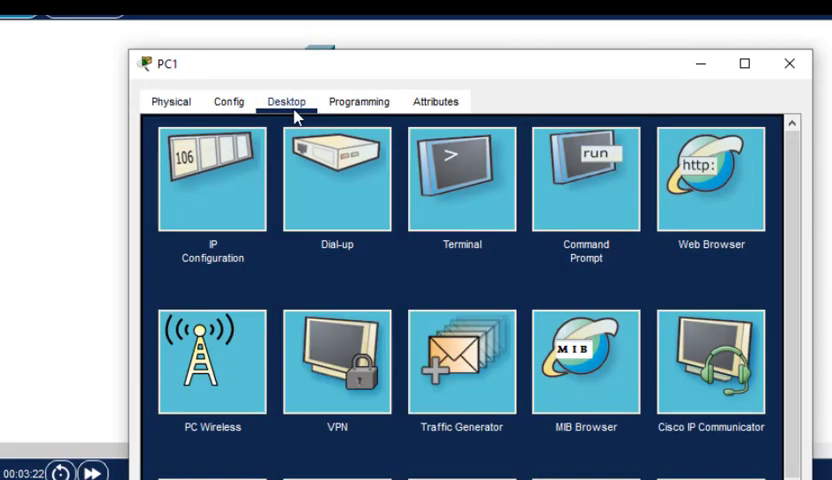
# Give PC1 IP 10.0.0.4, gateway 10.0.0.1 and DNS 10.0.0.2, close it, and open PC2
pyautogui.doubleClick(210, 177)
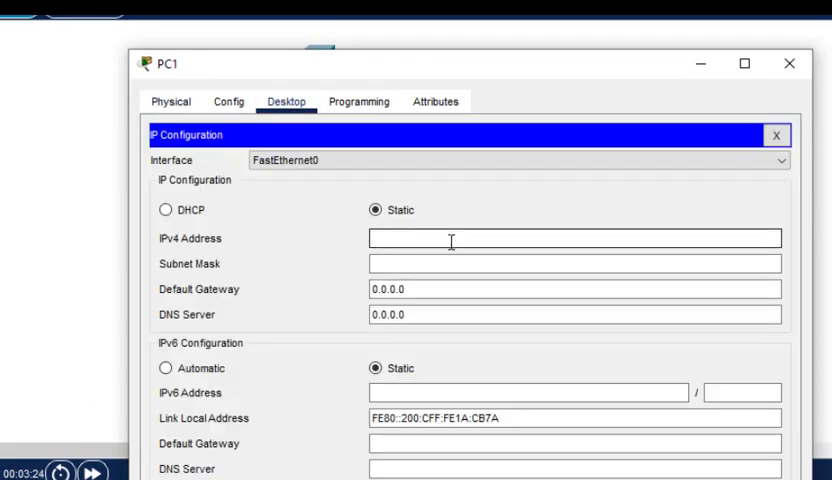
pyautogui.write('10.0.0.4')
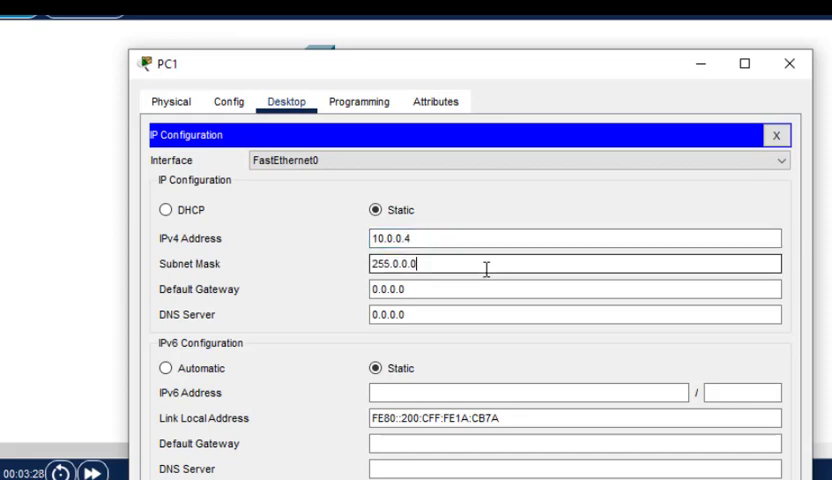
pyautogui.click(573, 289)
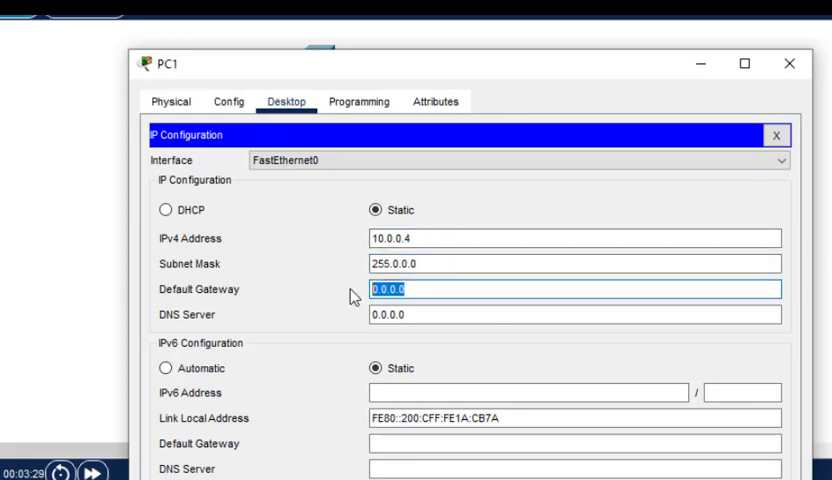
pyautogui.write('10.0.0.1')
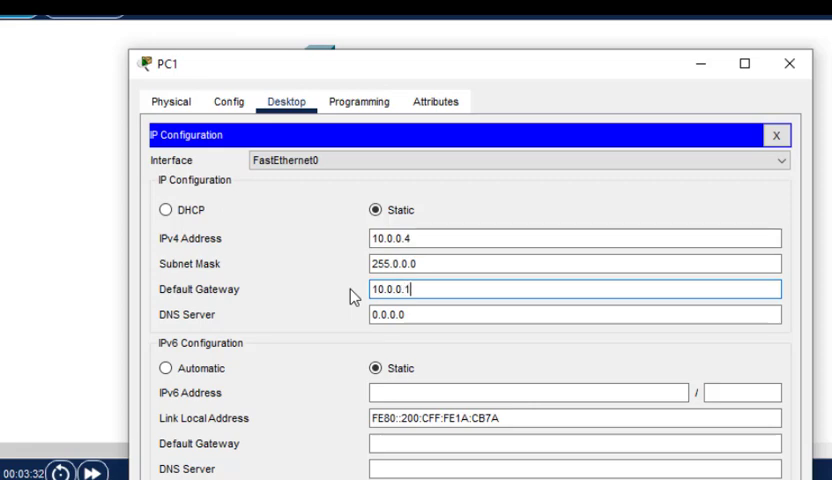
pyautogui.click(573, 314)
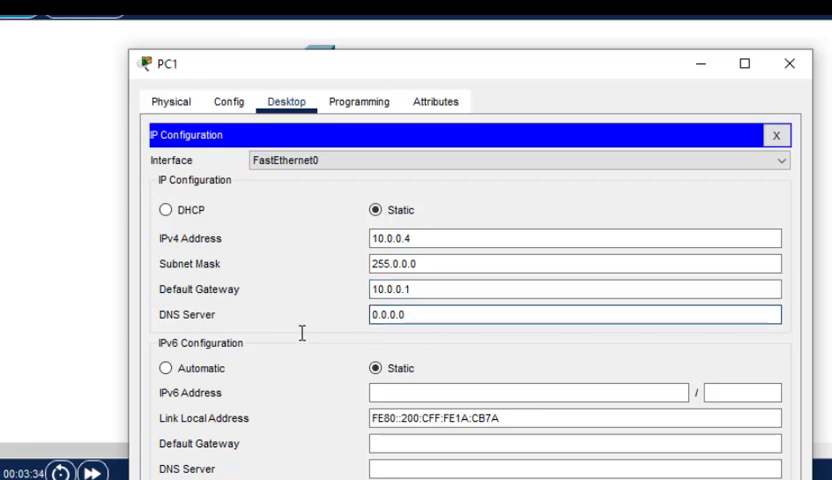
pyautogui.write('1')
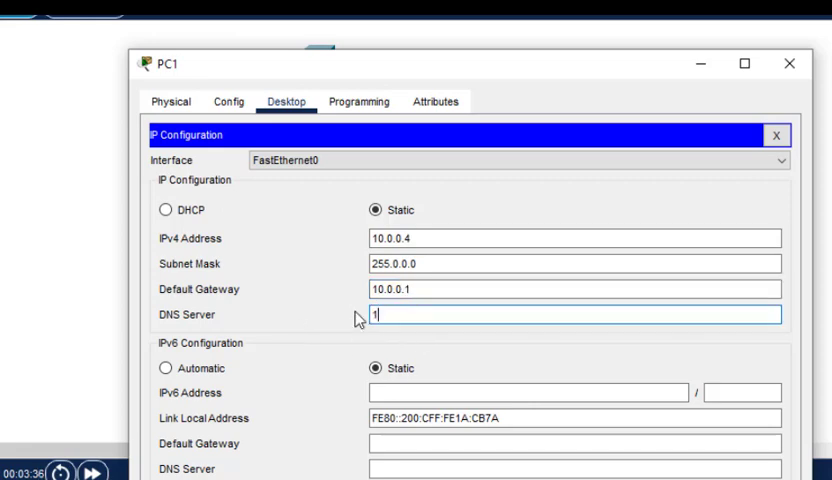
pyautogui.write('0.0.0.2')
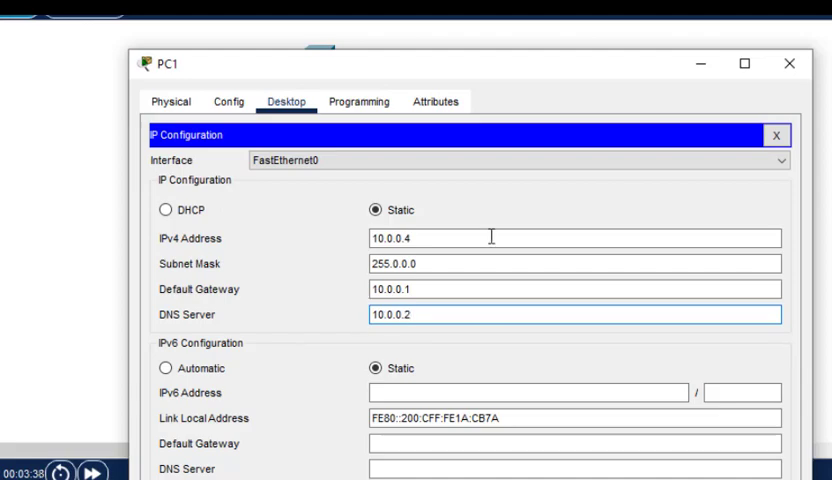
pyautogui.click(790, 64)
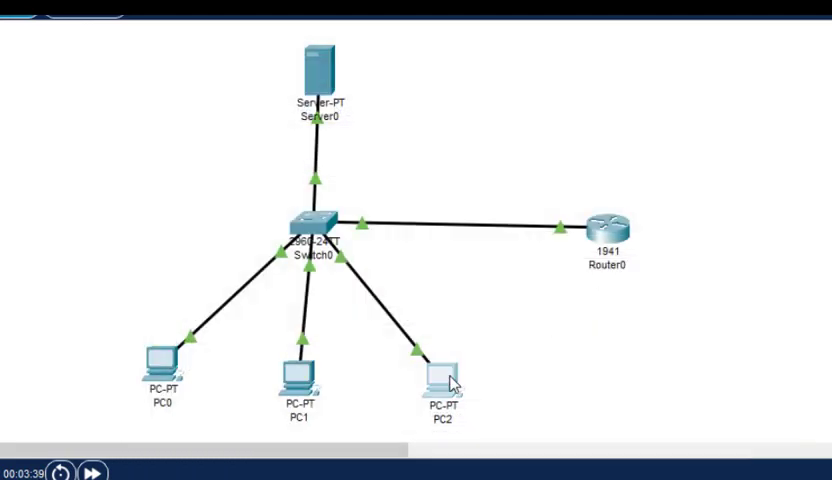
pyautogui.doubleClick(443, 370)
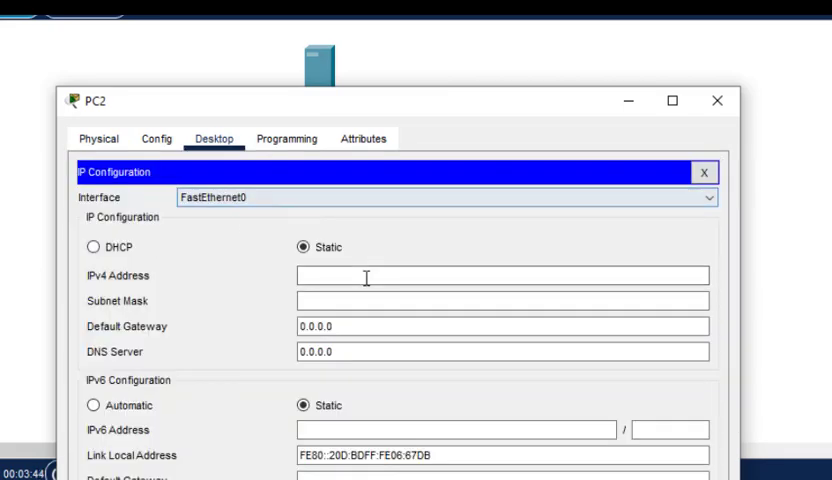
# Enter PC2's IP 10.0.0.5, mask 255.0.0.0, gateway 10.0.0.1 and DNS server
pyautogui.write('10.0.0.5')
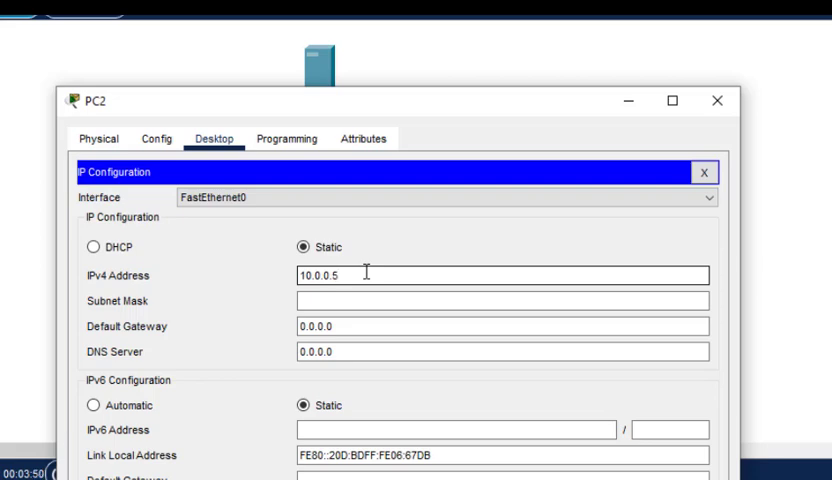
pyautogui.write('255.0.0.0')
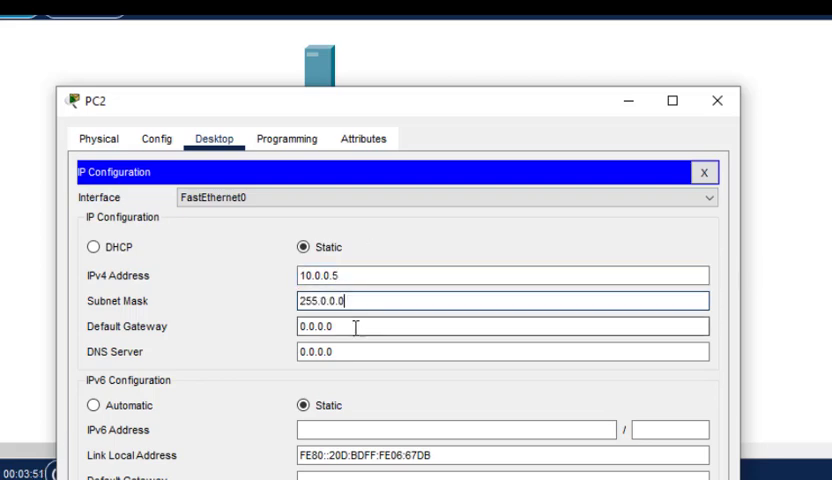
pyautogui.write('10.0.0')
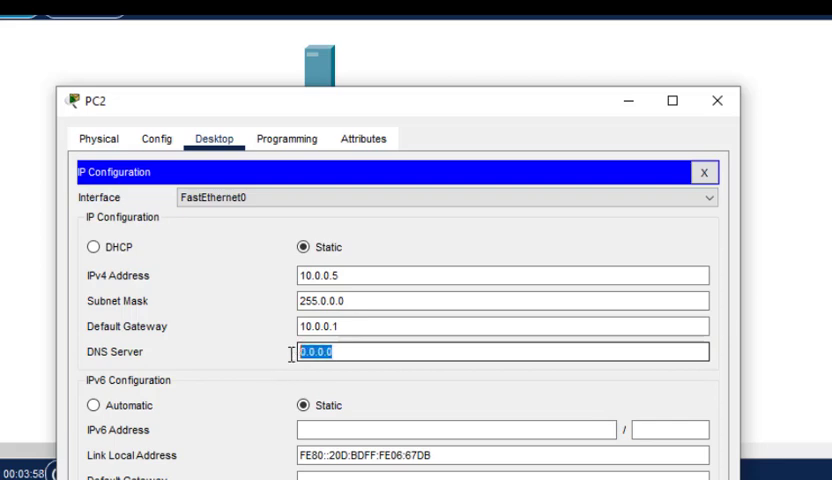
pyautogui.write('10')
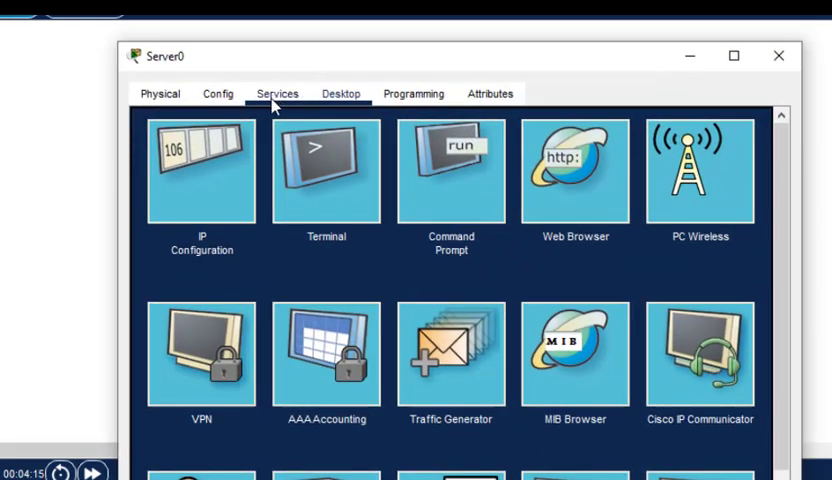
# Turn on the DNS service in Server0's Services
pyautogui.click(277, 93)
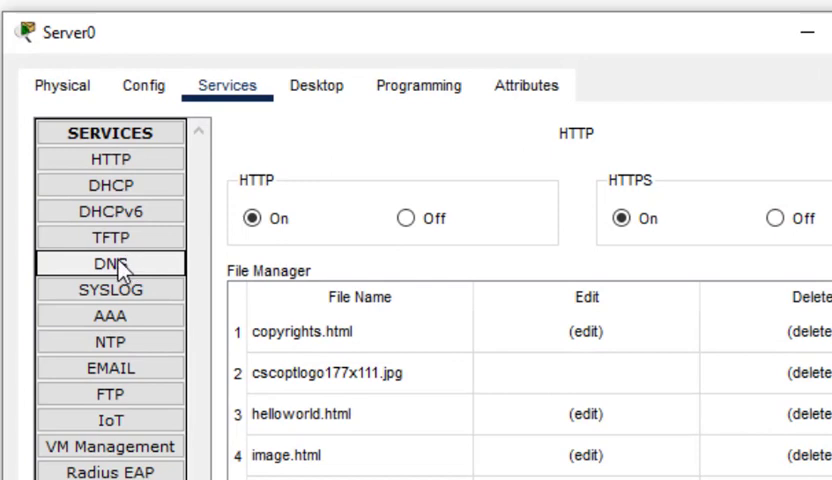
pyautogui.click(111, 262)
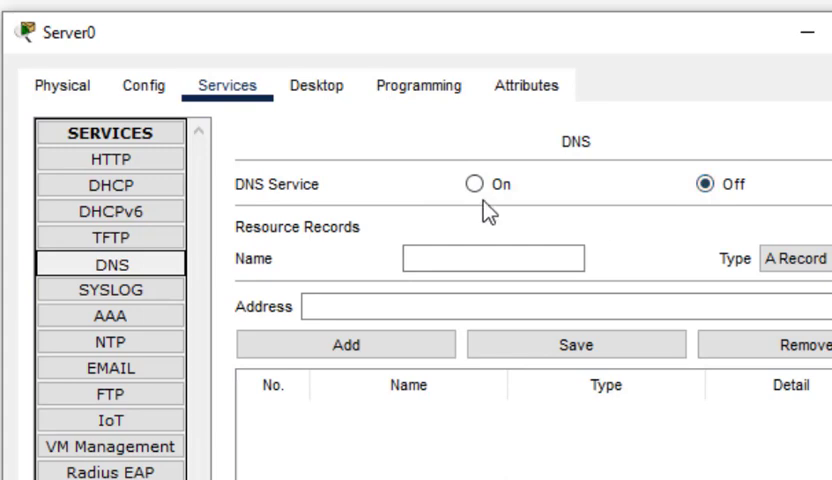
pyautogui.click(473, 184)
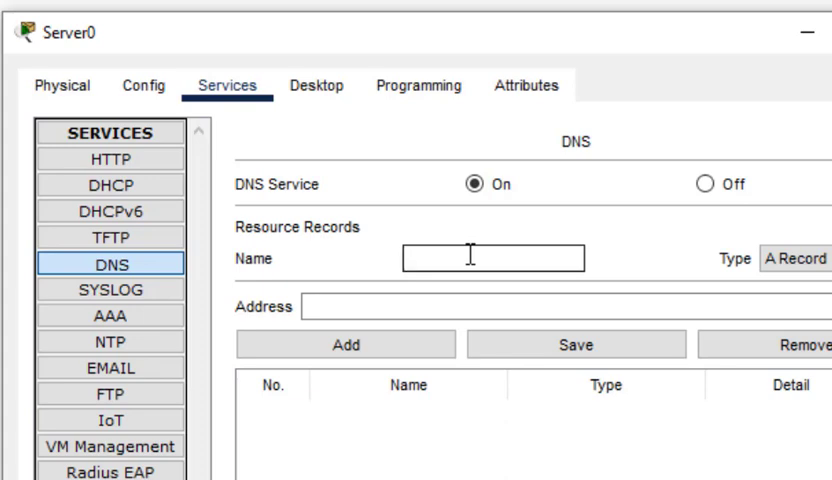
# Add an A record mapping ismile.com to 10.0.0.2
pyautogui.write('is')
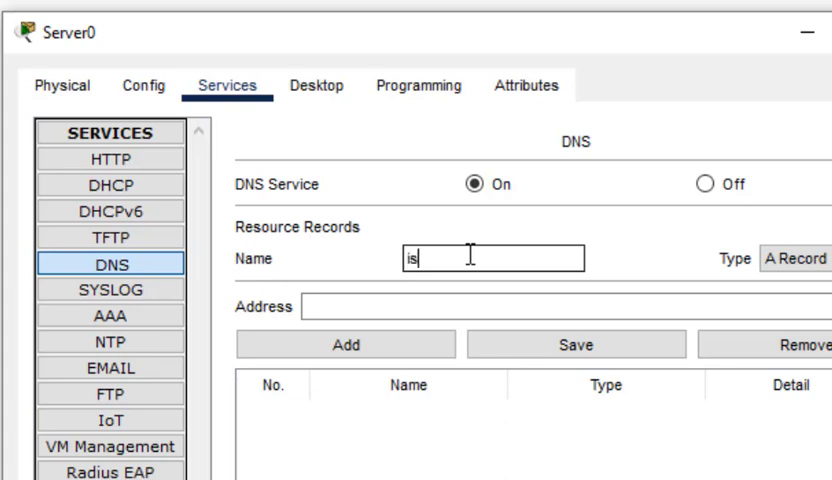
pyautogui.write('mile')
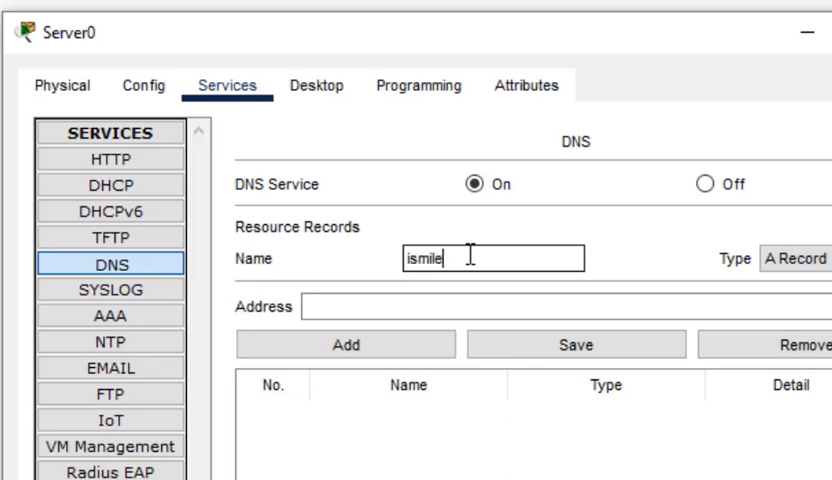
pyautogui.write('.c')
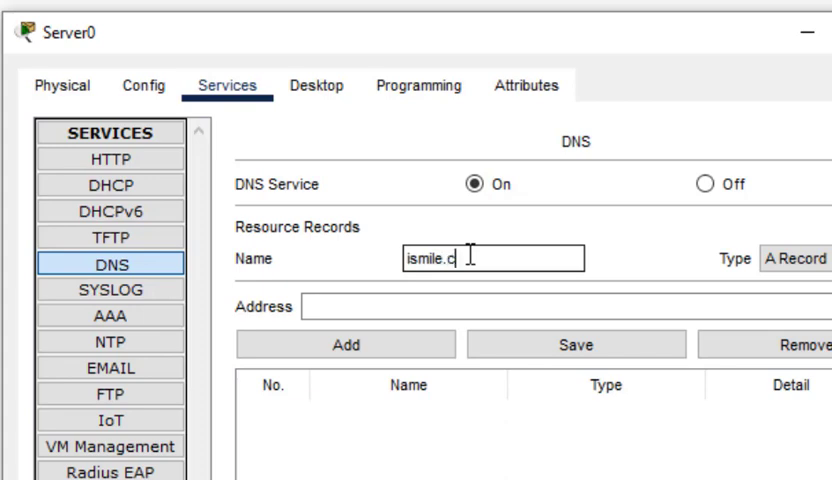
pyautogui.write('om')
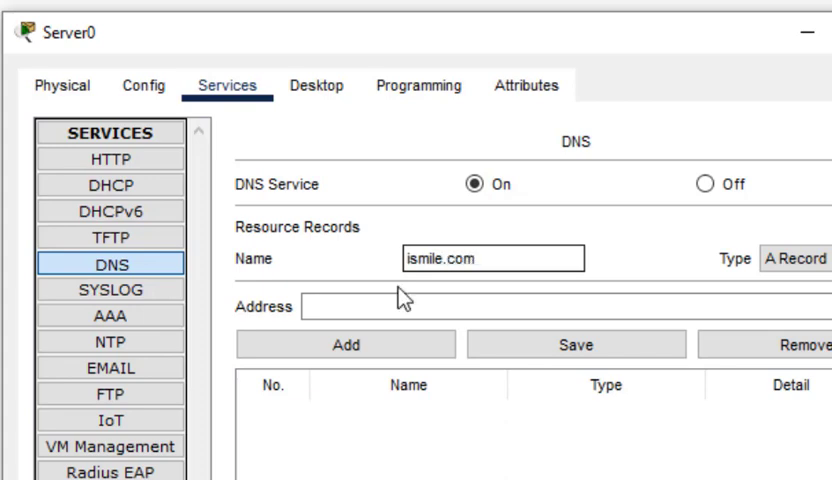
pyautogui.write('10')
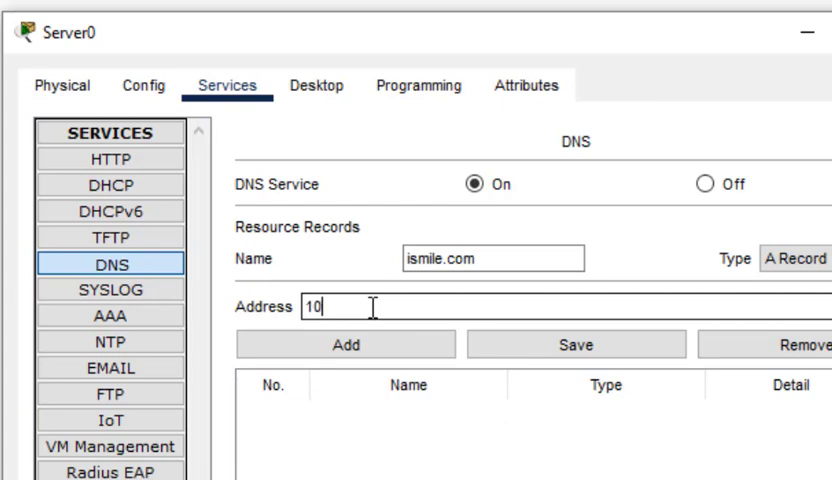
pyautogui.write('.0.0.')
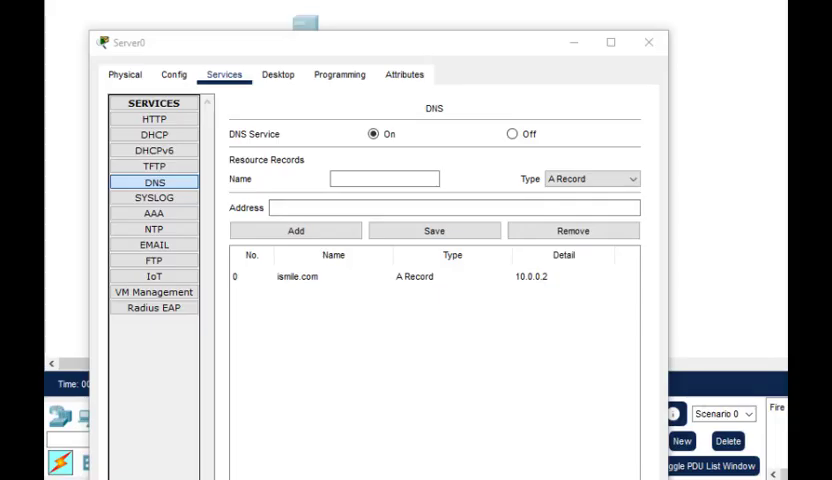
pyautogui.moveTo(655, 188)
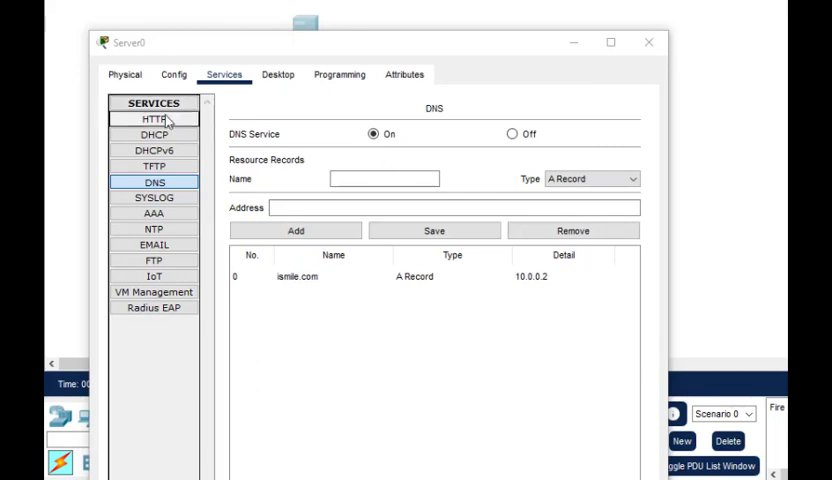
# Open Server0's HTTP service page to confirm HTTP is on with default web files
pyautogui.click(154, 181)
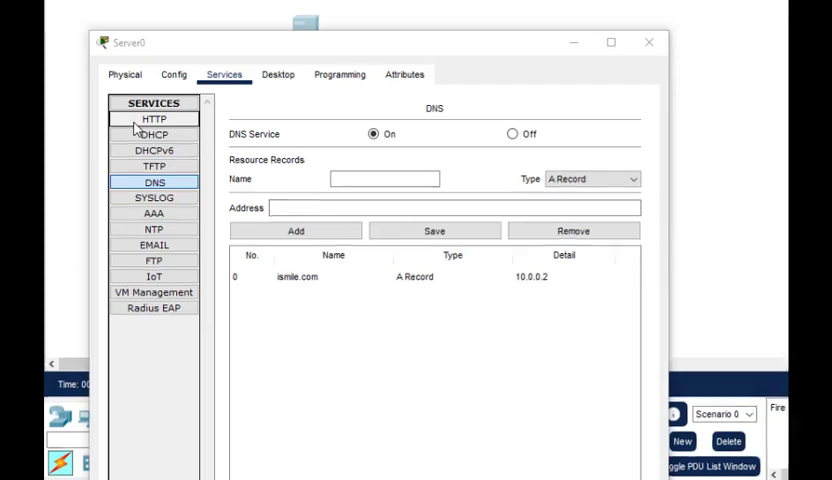
pyautogui.click(155, 119)
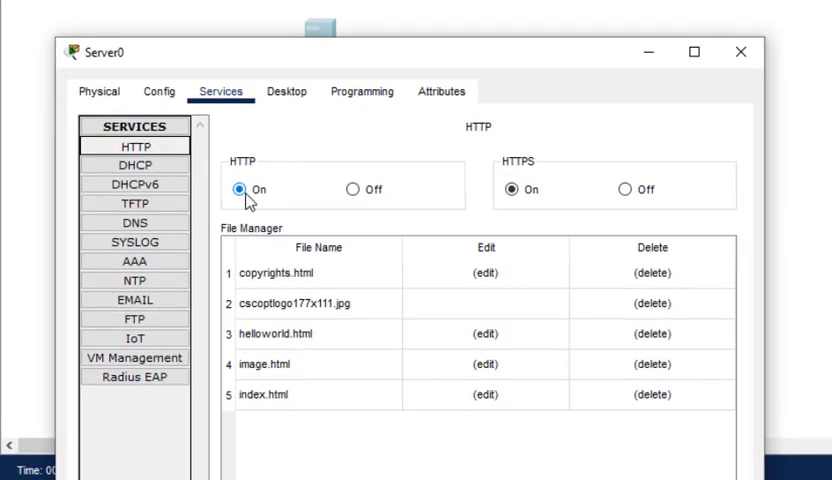
pyautogui.moveTo(377, 141)
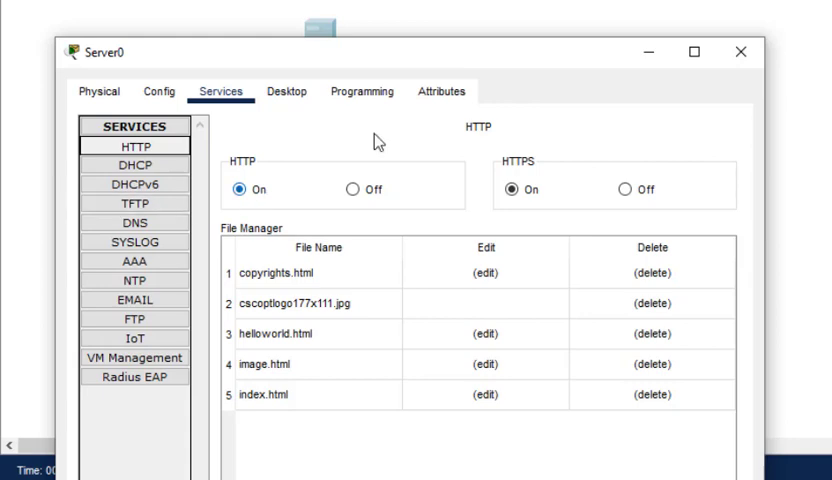
pyautogui.moveTo(305, 370)
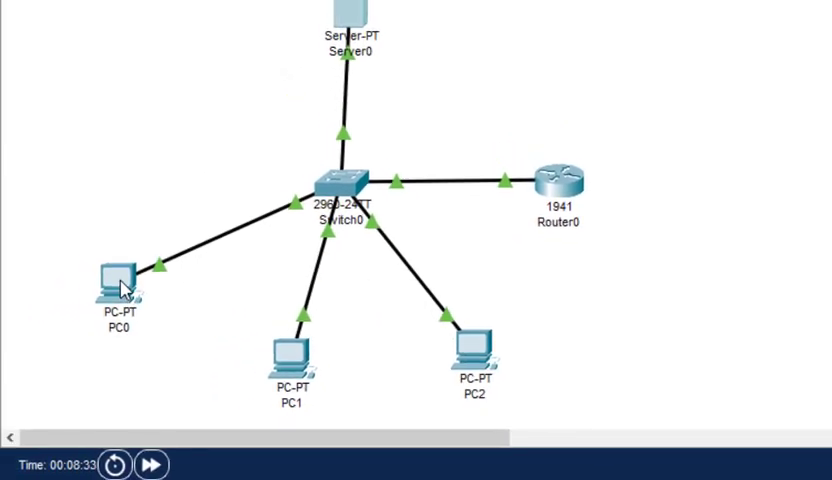
# Open PC0's web browser and load ismile.com, fixing a typo in the address
pyautogui.doubleClick(117, 280)
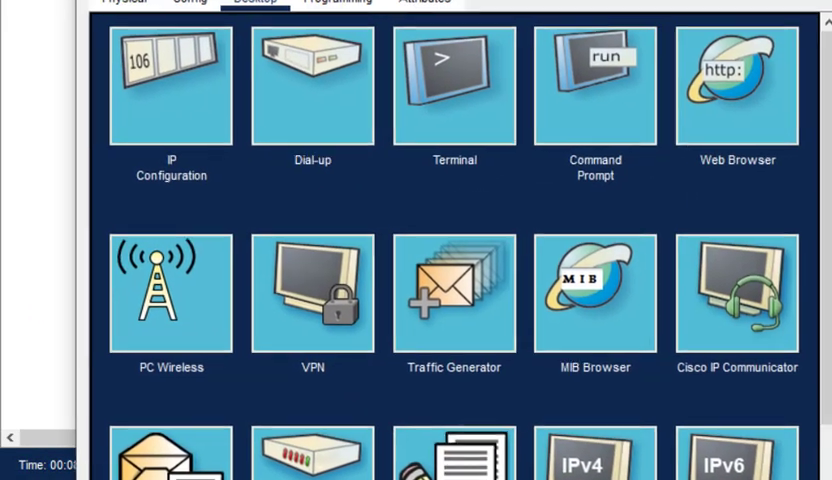
pyautogui.doubleClick(737, 85)
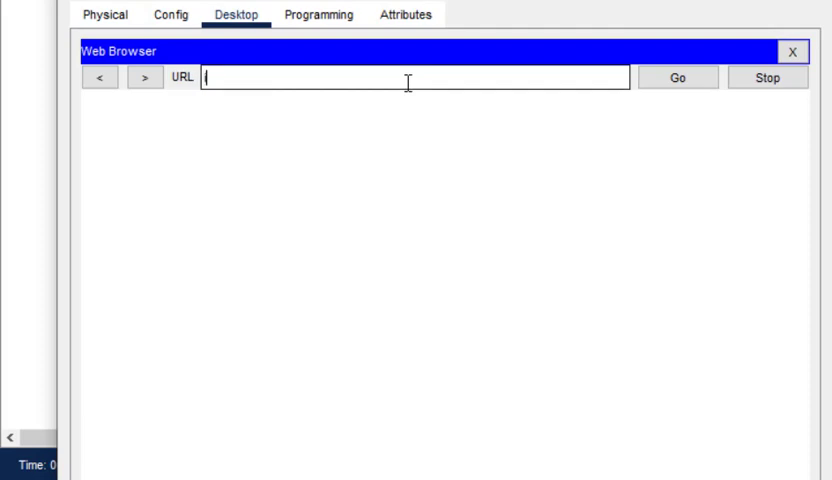
pyautogui.write('ismil')
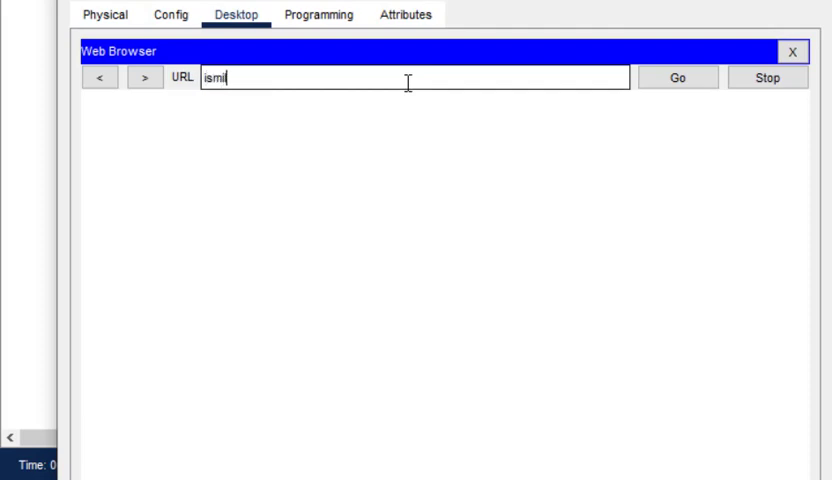
pyautogui.write('.com')
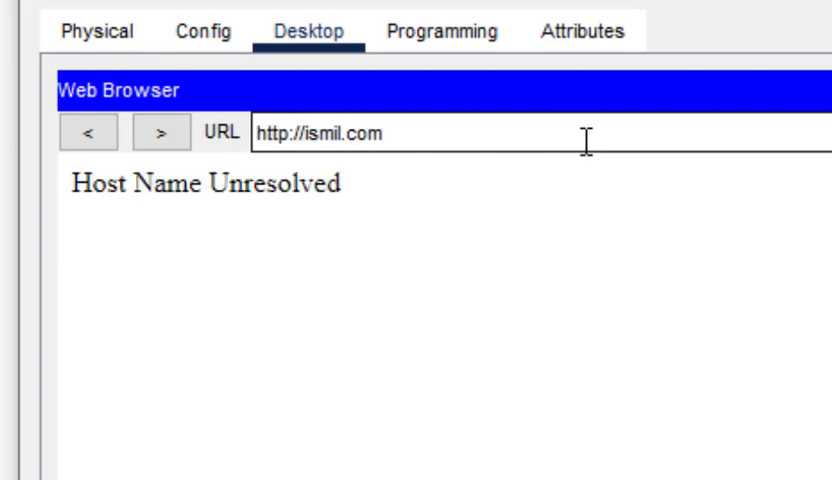
pyautogui.press('Backspace')
pyautogui.write('e')
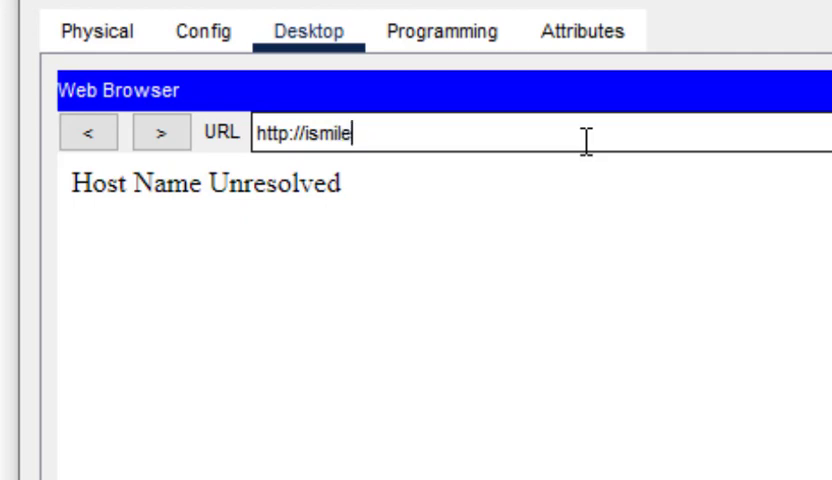
pyautogui.write('.com')
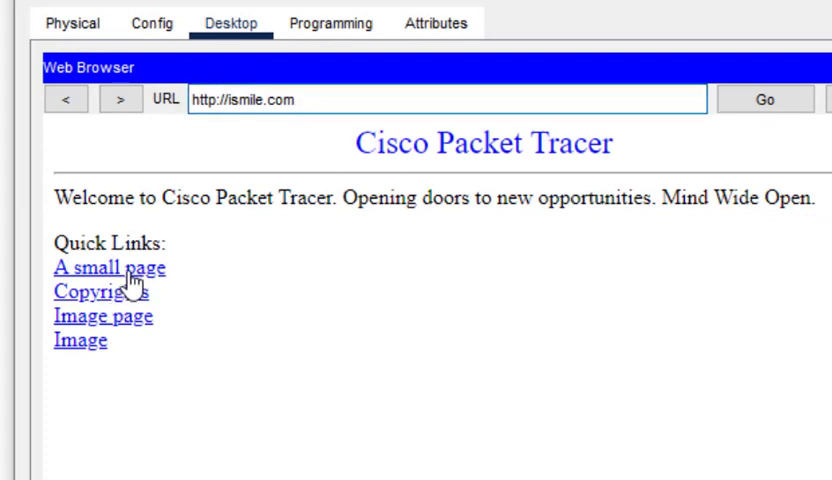
# Browse ismile.com's hello world, copyrights and Cisco logo image pages, then close the browser
pyautogui.click(108, 267)
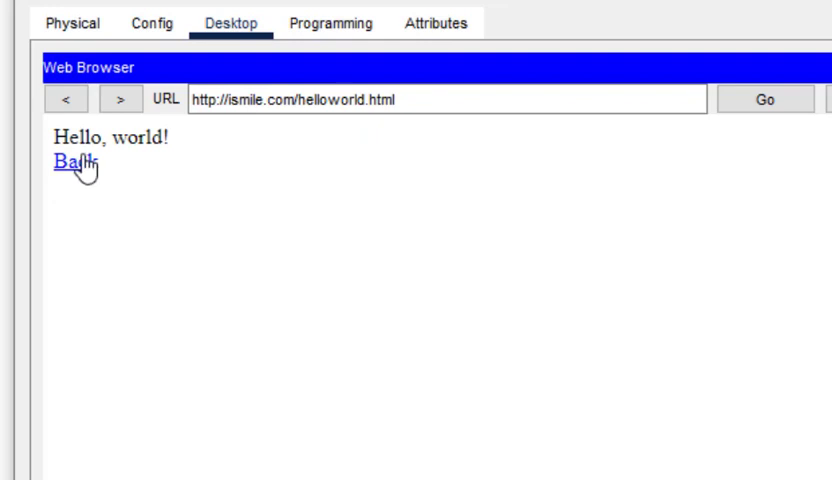
pyautogui.click(72, 160)
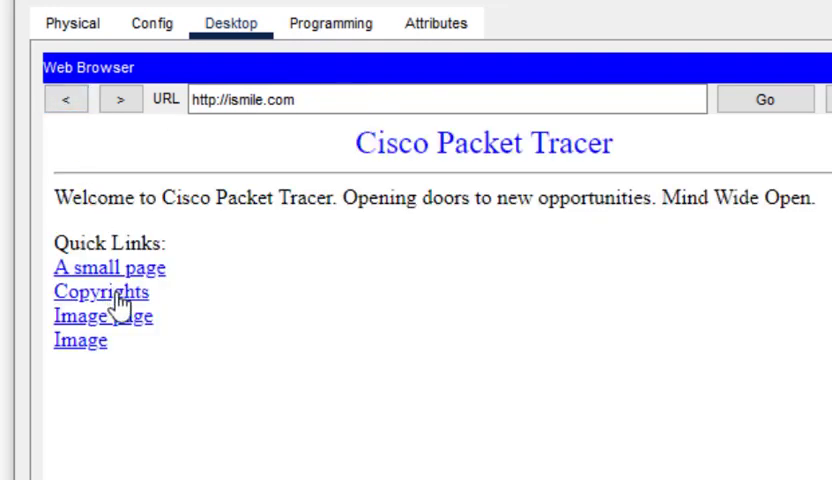
pyautogui.click(100, 292)
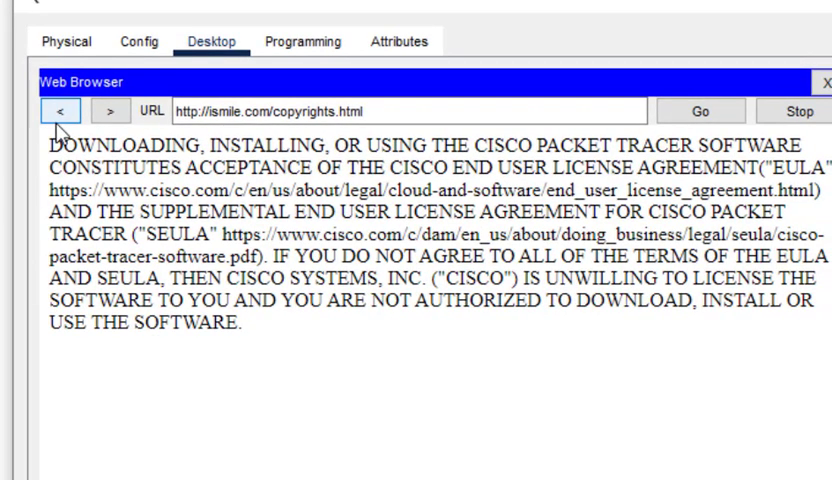
pyautogui.click(60, 111)
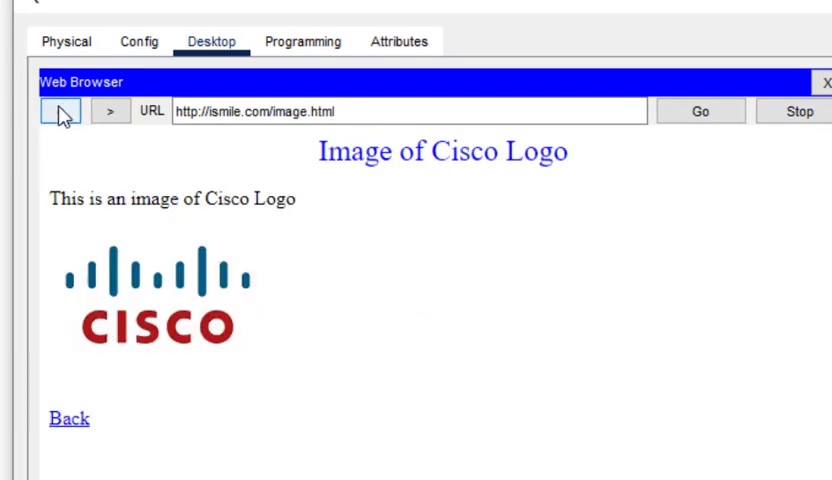
pyautogui.click(160, 280)
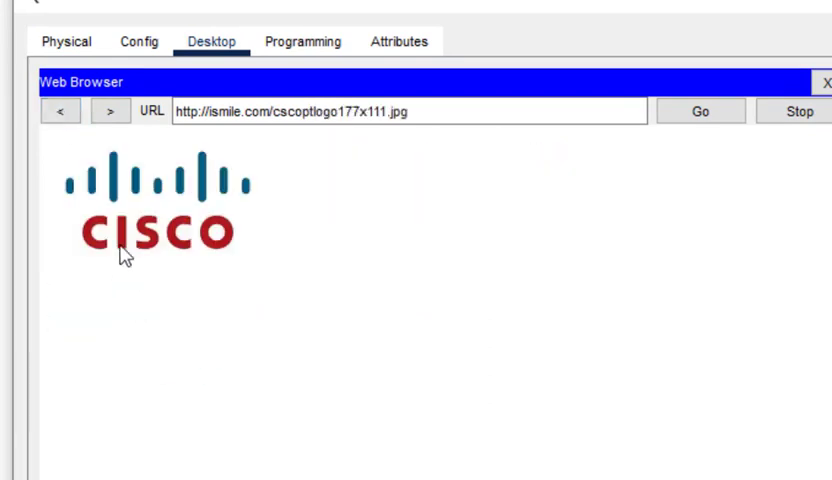
pyautogui.click(825, 82)
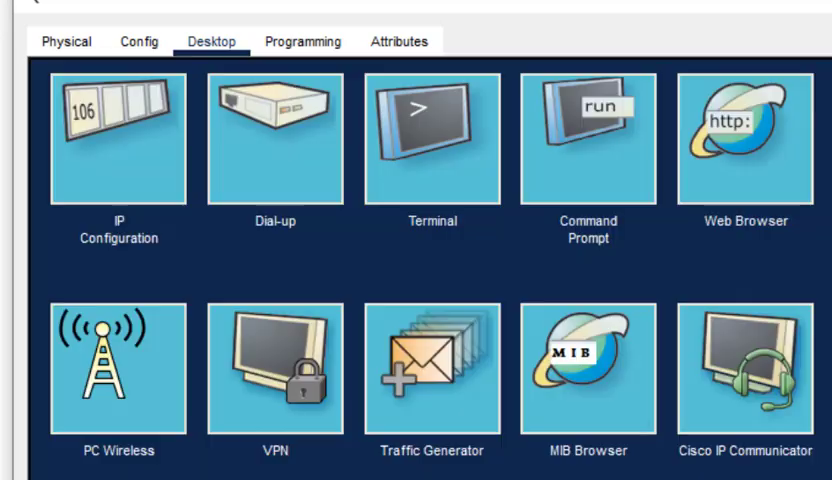